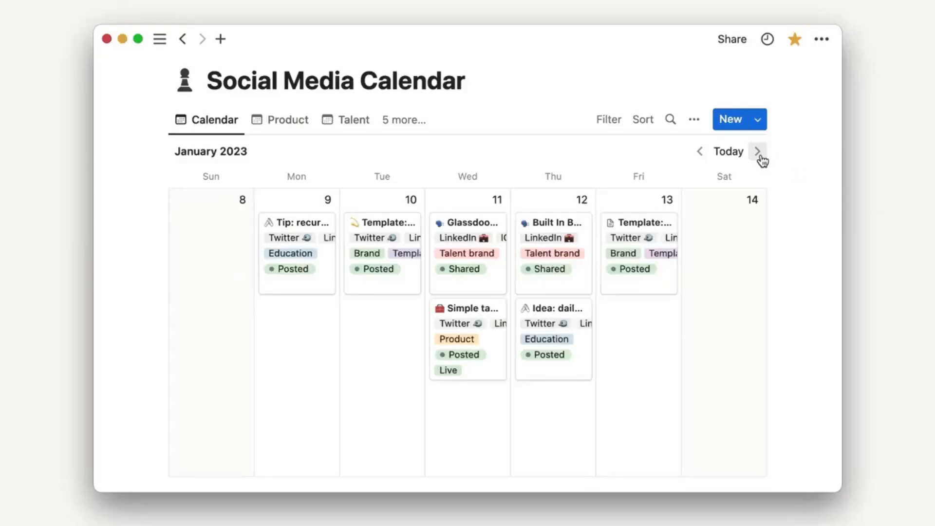
- Advance the Social Media Calendar's week view forward two weeks through January 2023
{"action": "left_click", "coordinate": [758, 151]}
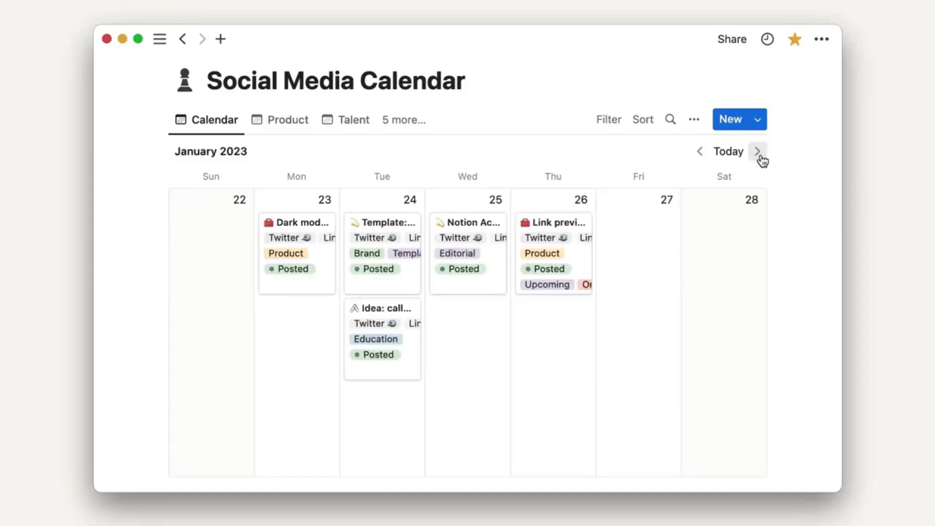
{"action": "left_click", "coordinate": [757, 151]}
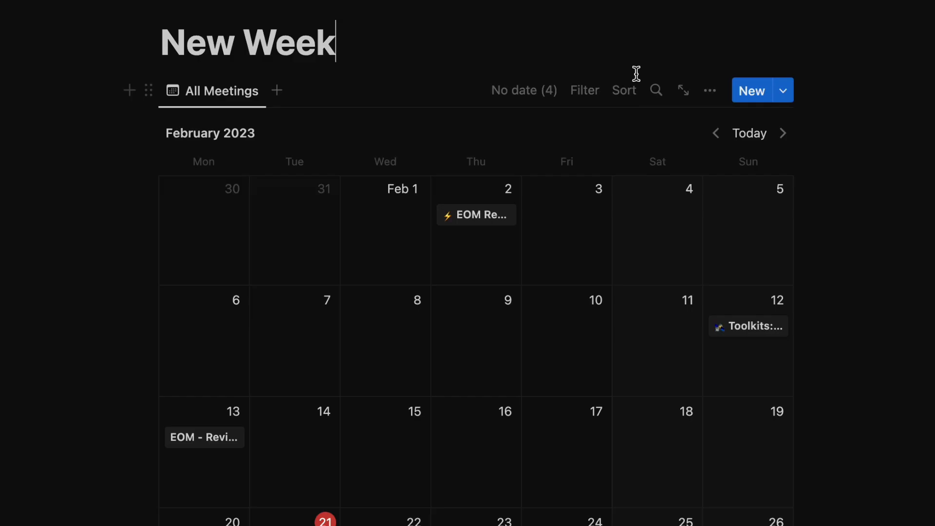
{"action": "mouse_move", "coordinate": [709, 90]}
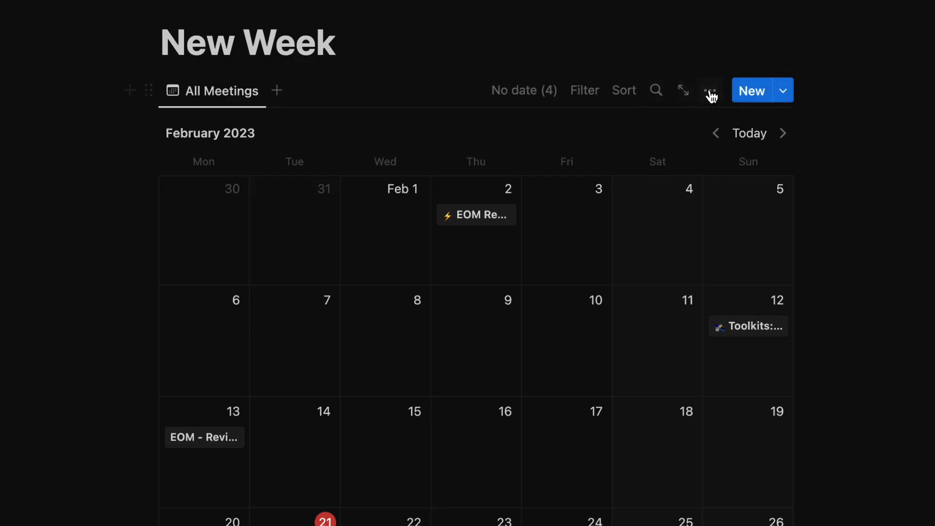
- Open the All Meetings view's layout settings to reveal the Month and Week display options
{"action": "left_click", "coordinate": [709, 90]}
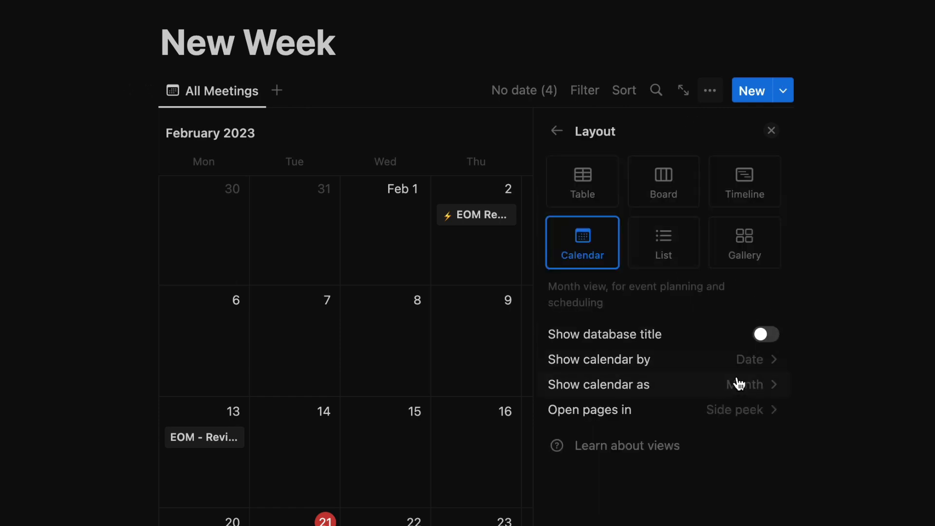
{"action": "left_click", "coordinate": [750, 384]}
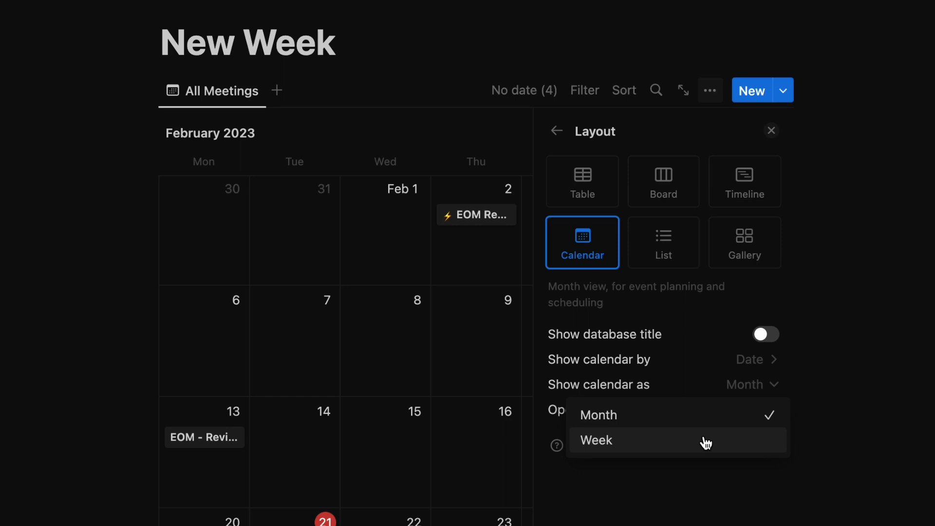
- Switch the All Meetings calendar to Week layout and browse forward and back between weeks
{"action": "left_click", "coordinate": [596, 441]}
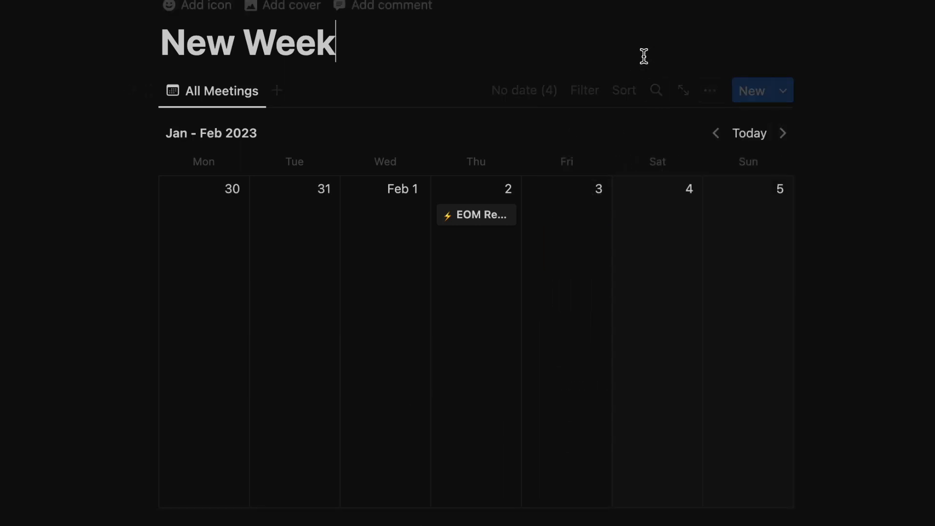
{"action": "mouse_move", "coordinate": [676, 222]}
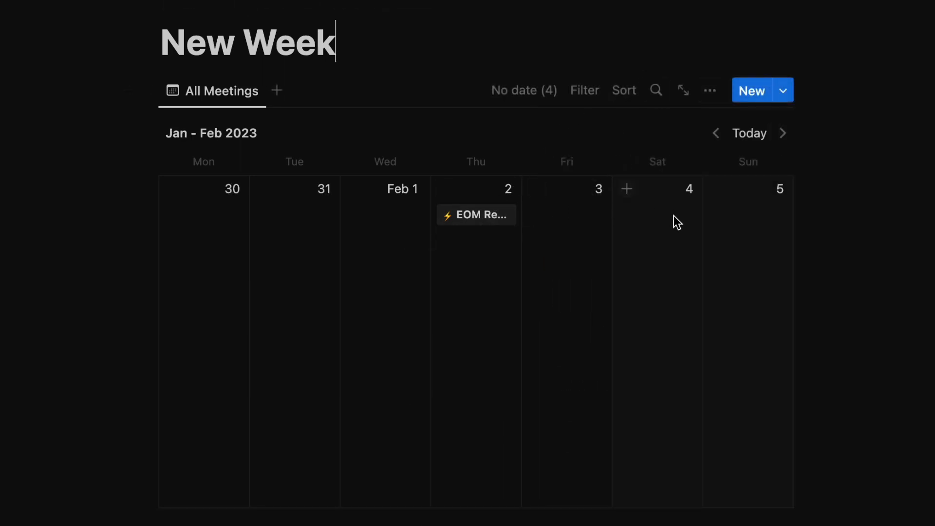
{"action": "left_click", "coordinate": [783, 133]}
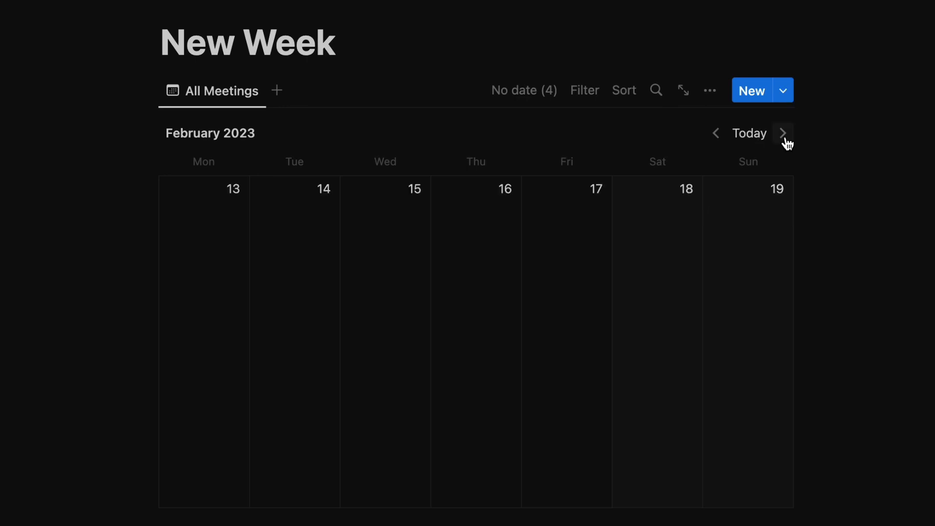
{"action": "left_click", "coordinate": [715, 133]}
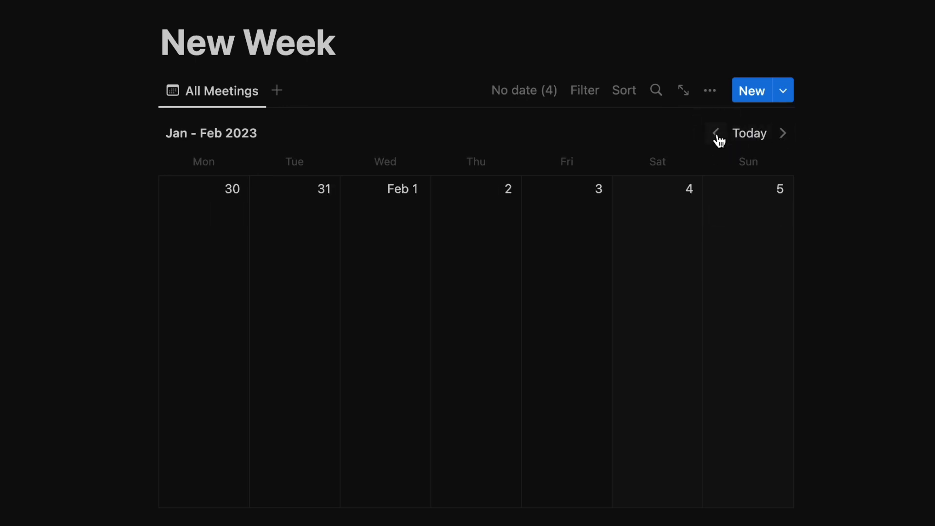
{"action": "left_click", "coordinate": [715, 133]}
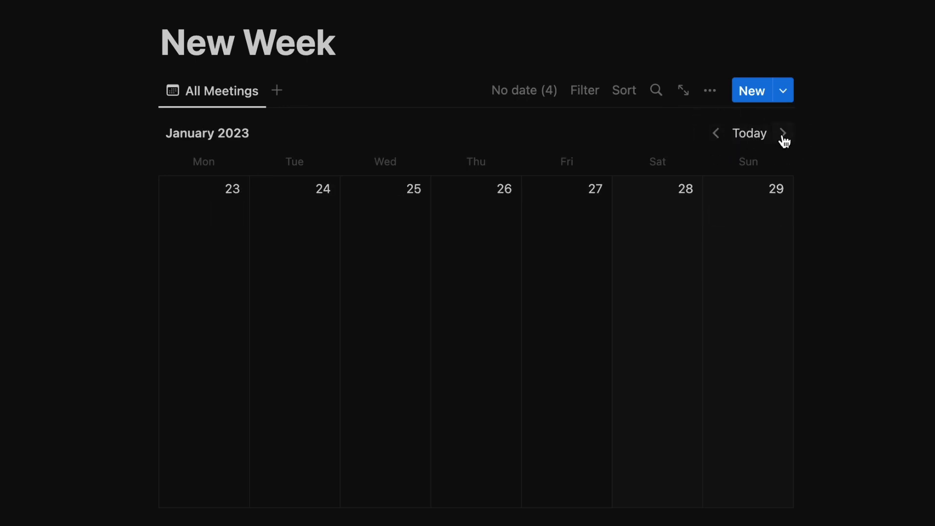
{"action": "left_click", "coordinate": [783, 133]}
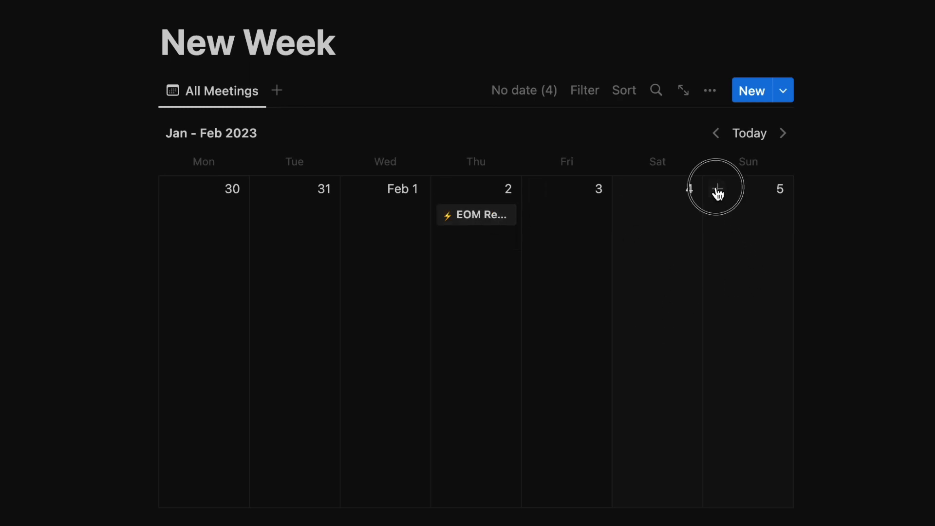
{"action": "left_click", "coordinate": [718, 193]}
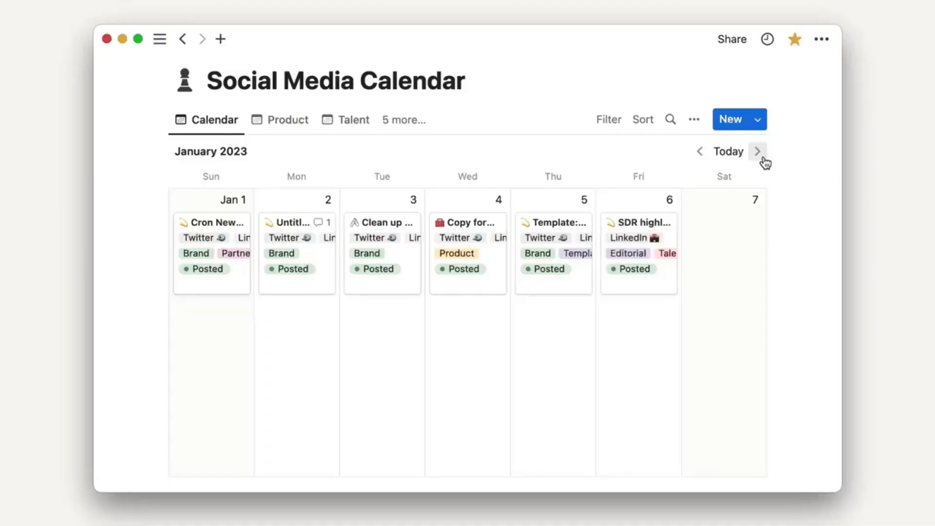
- Step the weekly calendar forward week by week from January 8 to February 12–18, 2023
{"action": "left_click", "coordinate": [758, 151]}
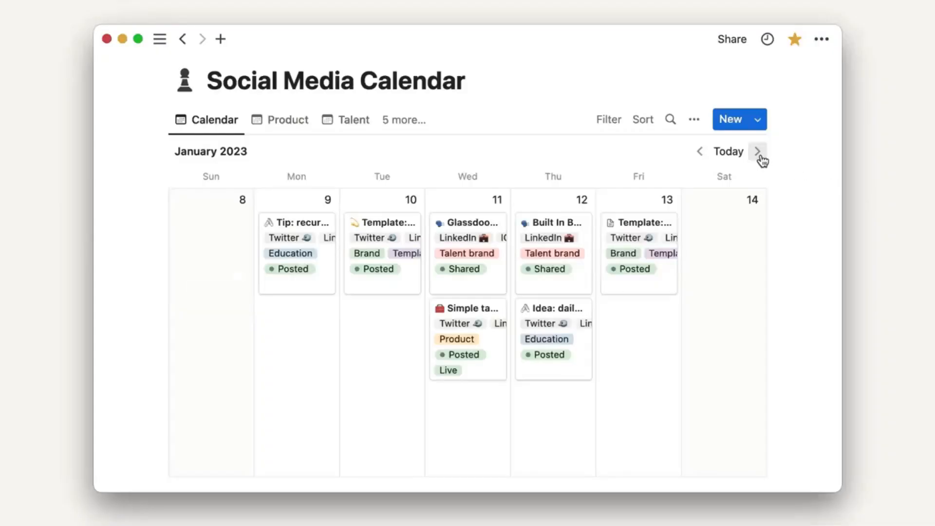
{"action": "left_click", "coordinate": [757, 151]}
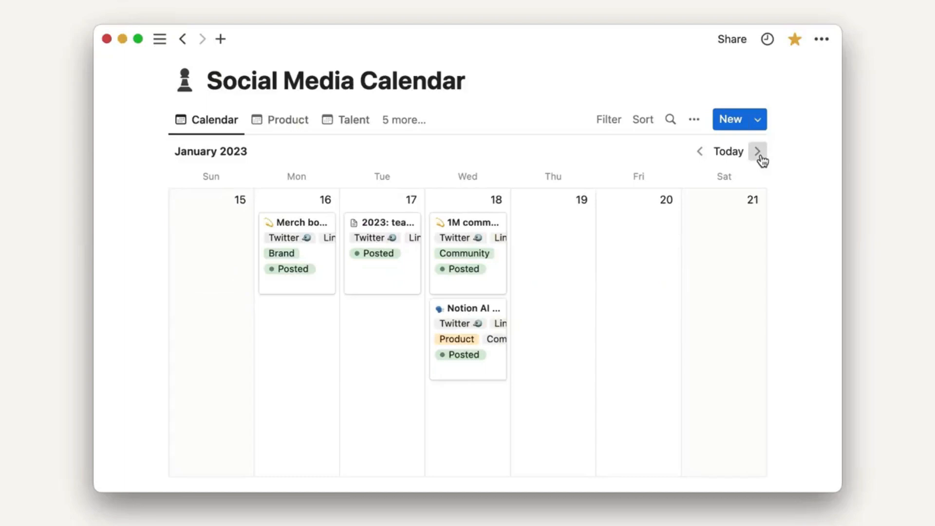
{"action": "left_click", "coordinate": [757, 151]}
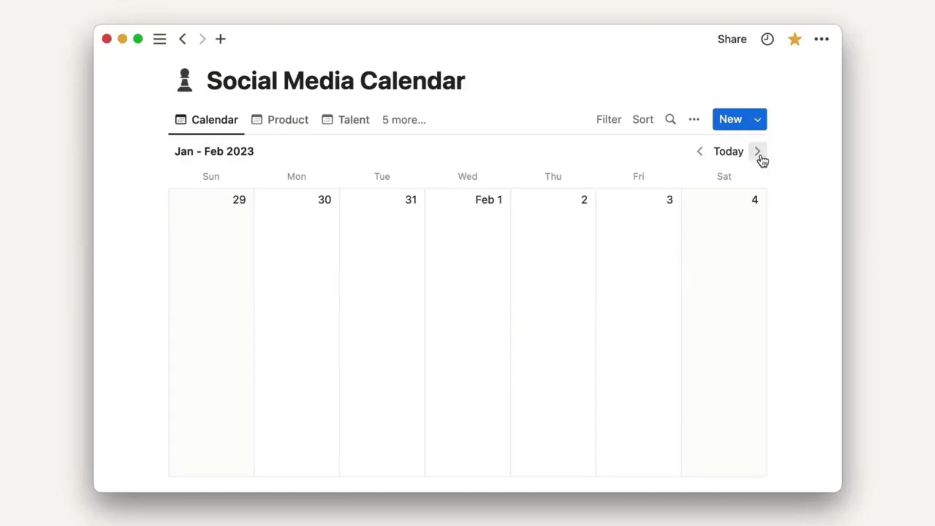
{"action": "left_click", "coordinate": [757, 151]}
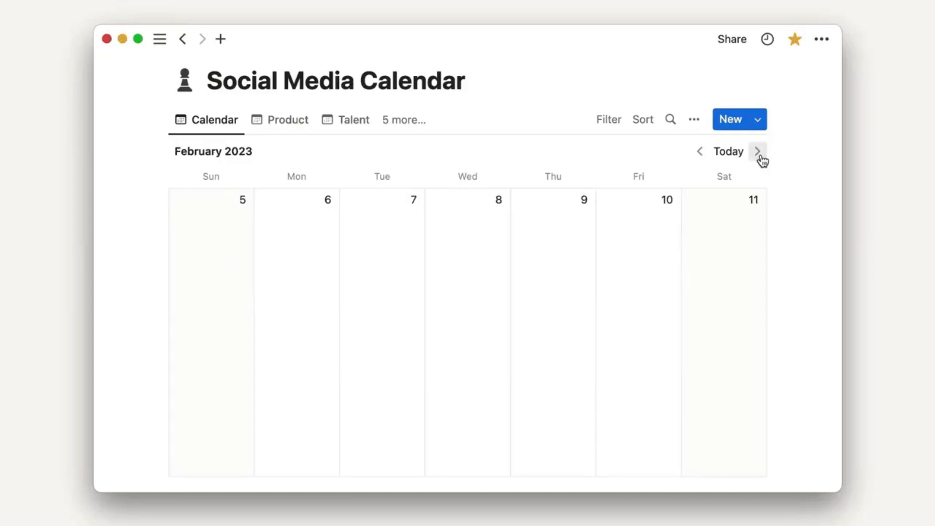
{"action": "left_click", "coordinate": [758, 151]}
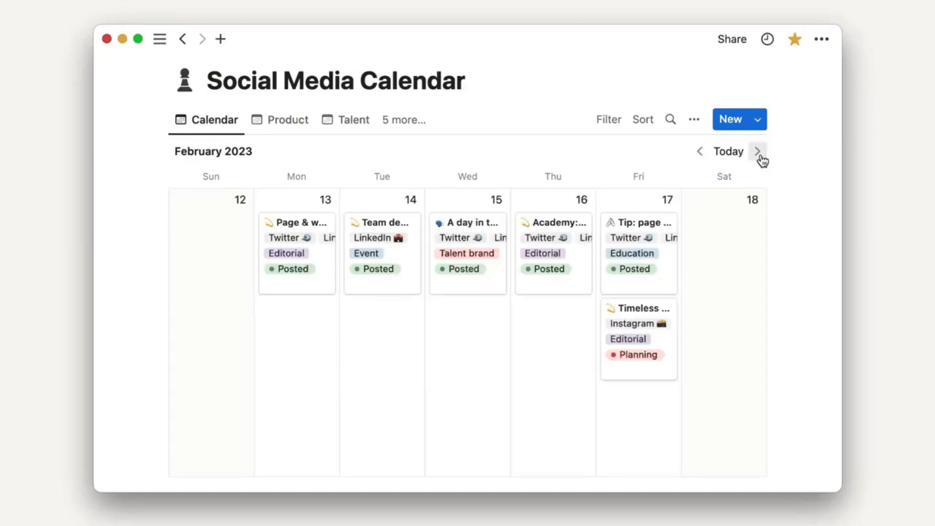